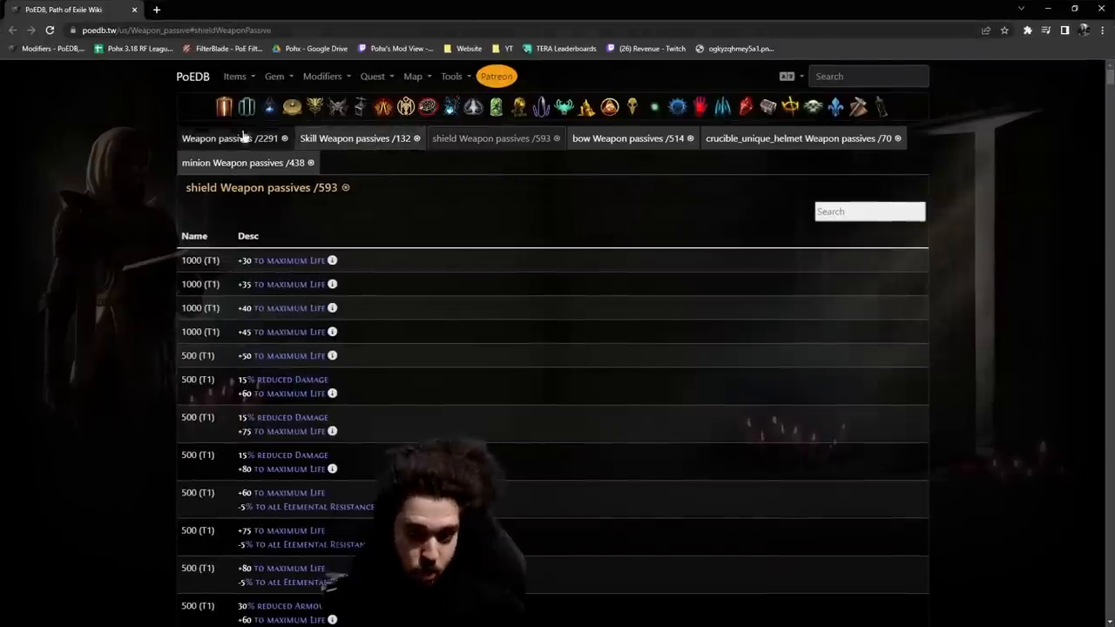
{"action": "mouse_move", "coordinate": [436, 143]}
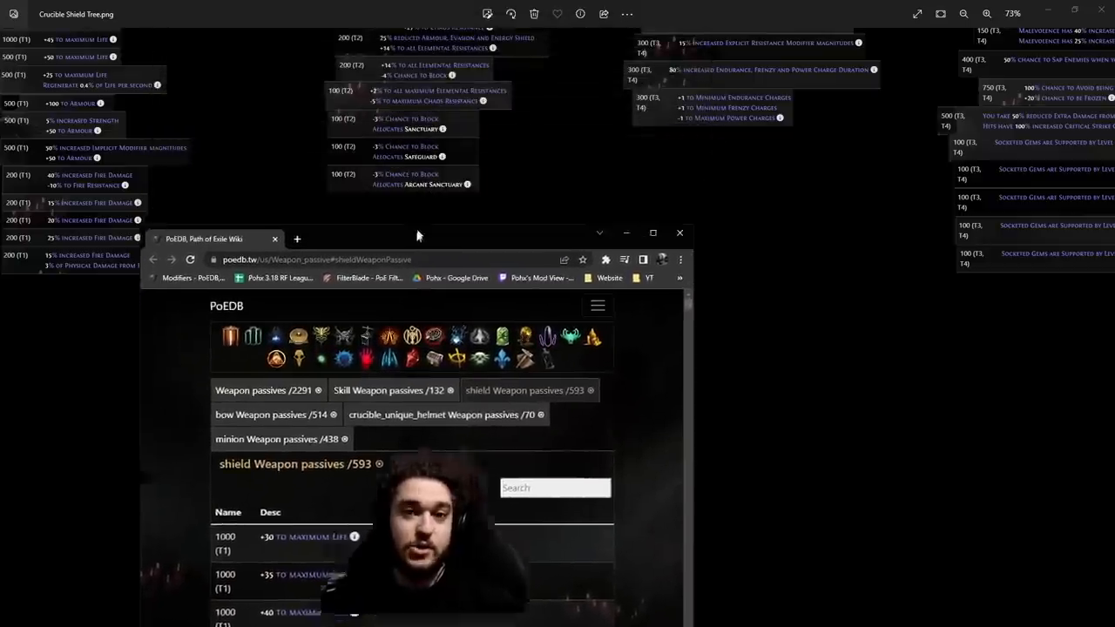
- Drag the Chrome window aside so it no longer covers the shield tree image
{"action": "left_click_drag", "start_coordinate": [418, 233], "coordinate": [392, 342]}
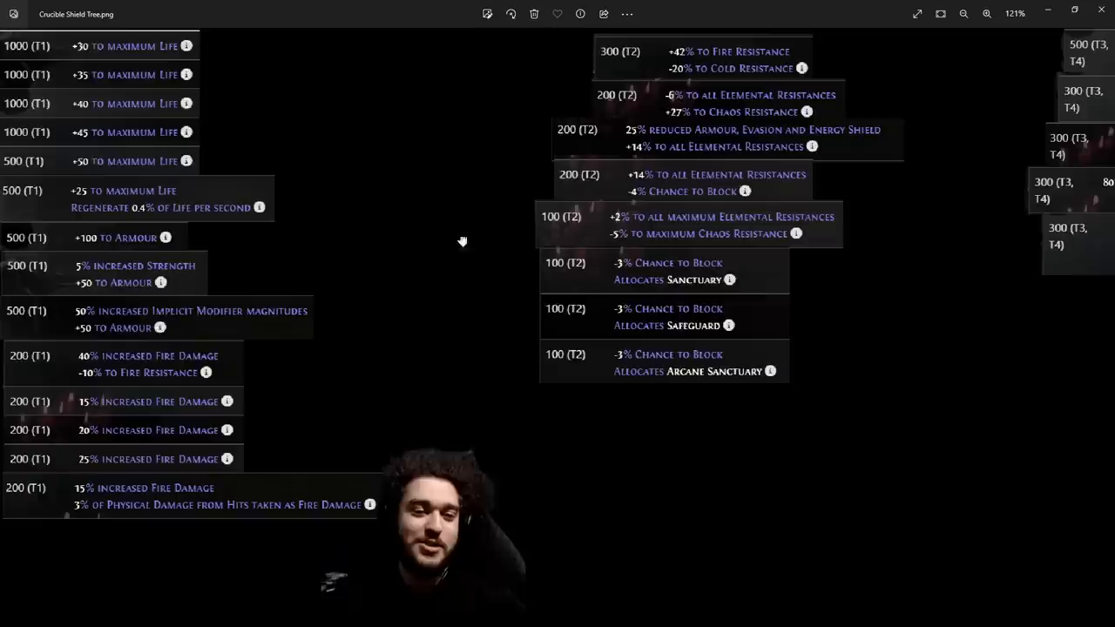
- Pan the shield tree down to the T1 armour, fire damage and T2 block-chance rows
{"action": "left_click", "coordinate": [985, 15]}
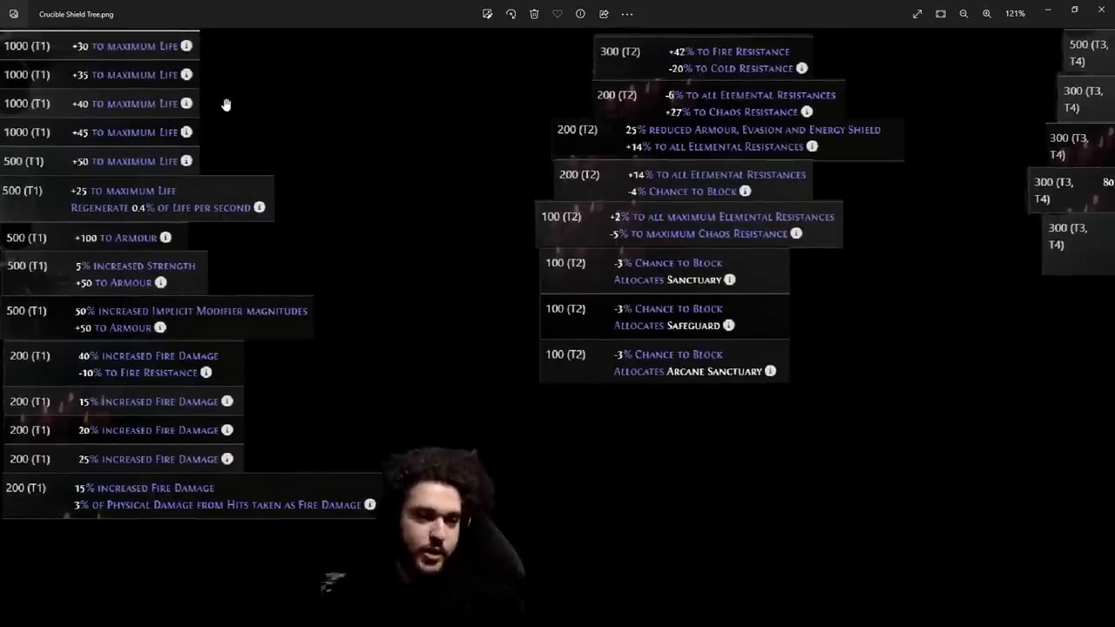
{"action": "scroll", "scroll_direction": "down", "scroll_amount": 3}
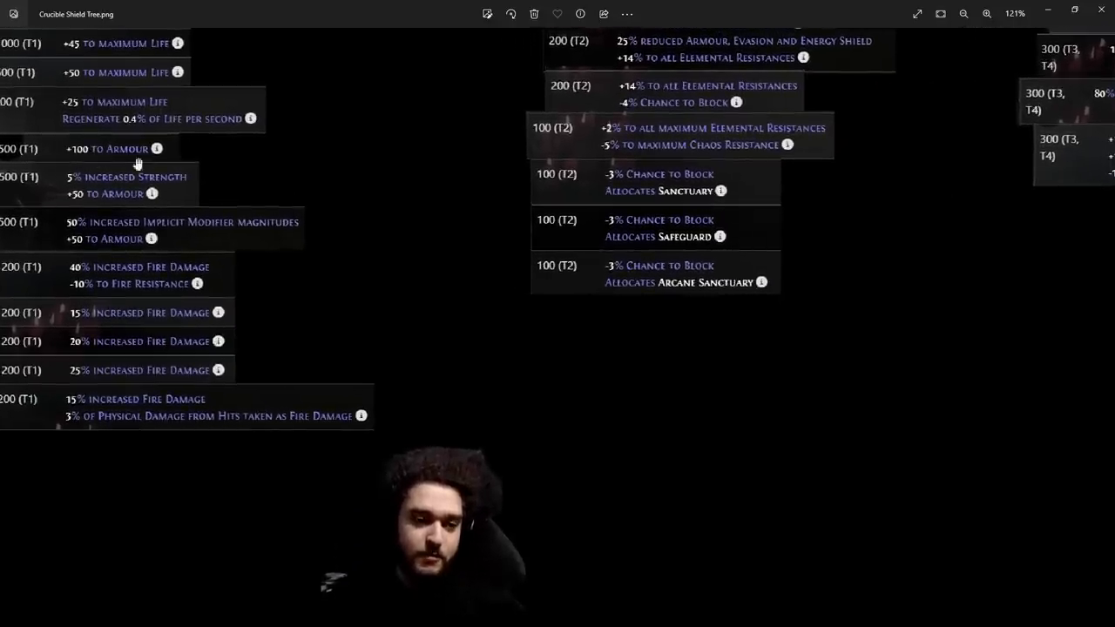
{"action": "mouse_move", "coordinate": [231, 194]}
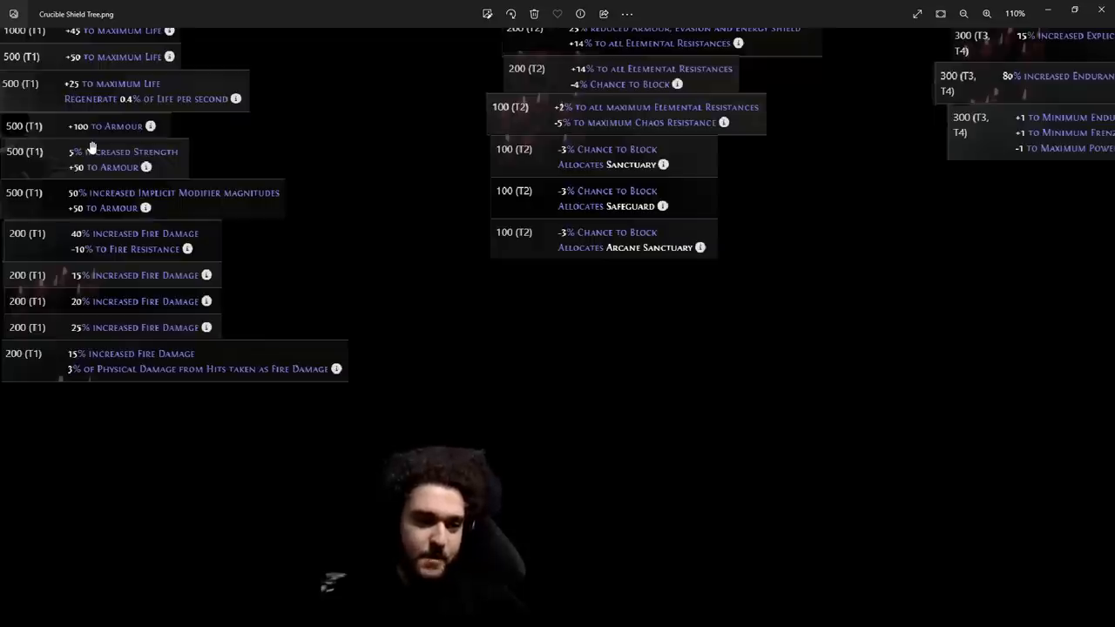
{"action": "mouse_move", "coordinate": [110, 199]}
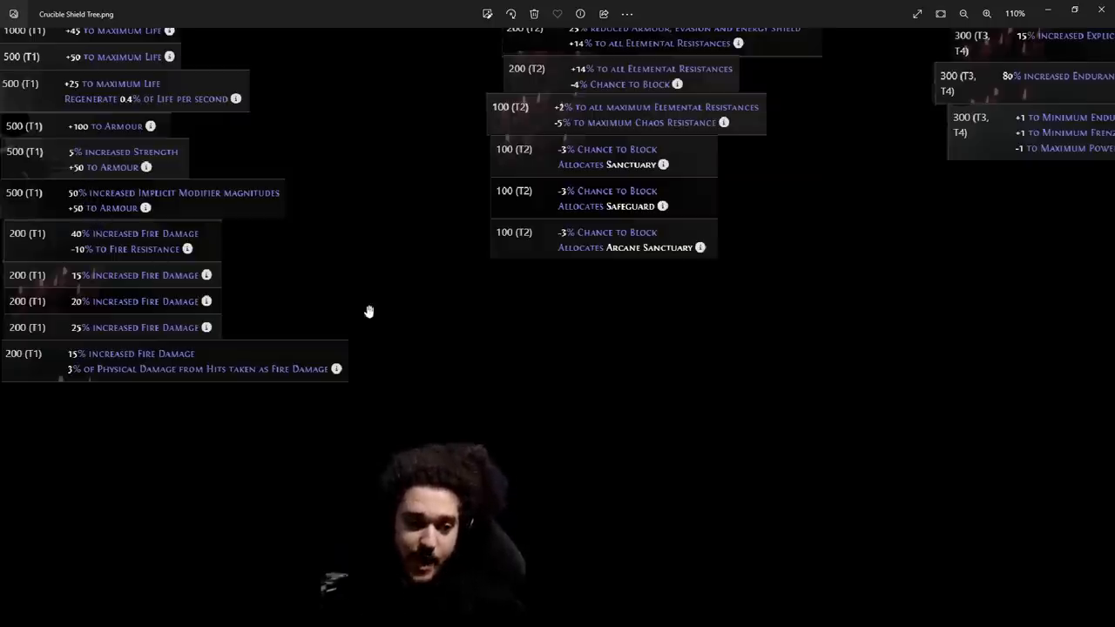
- Zoom out until the T1, T2 and T3/T4 charge modifier columns show together
{"action": "scroll", "scroll_direction": "down", "scroll_amount": 3}
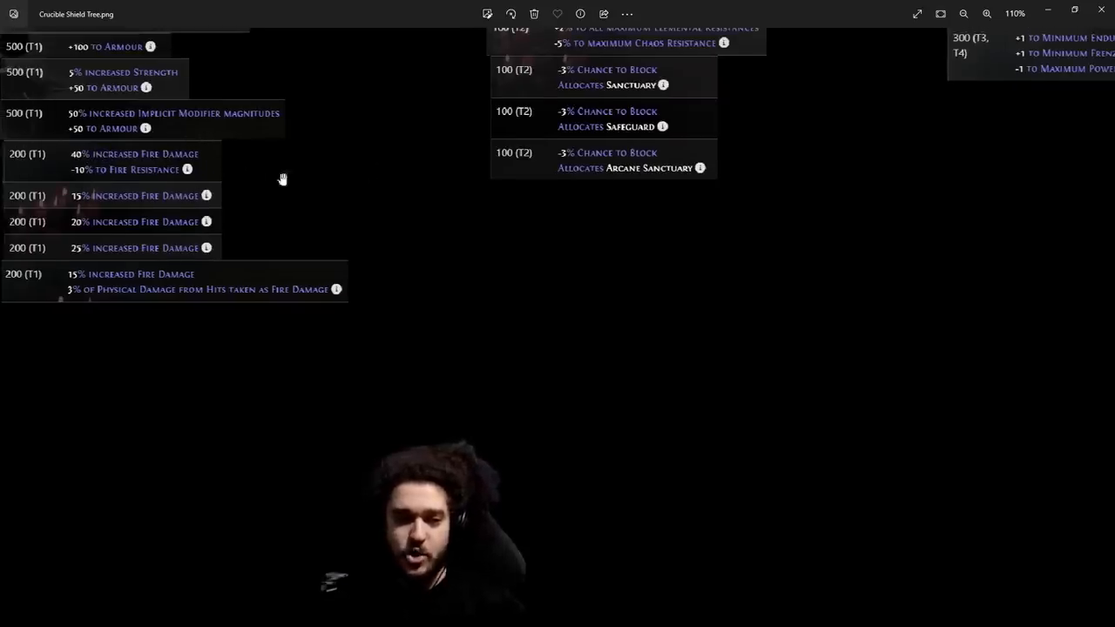
{"action": "scroll", "scroll_direction": "down", "scroll_amount": 3}
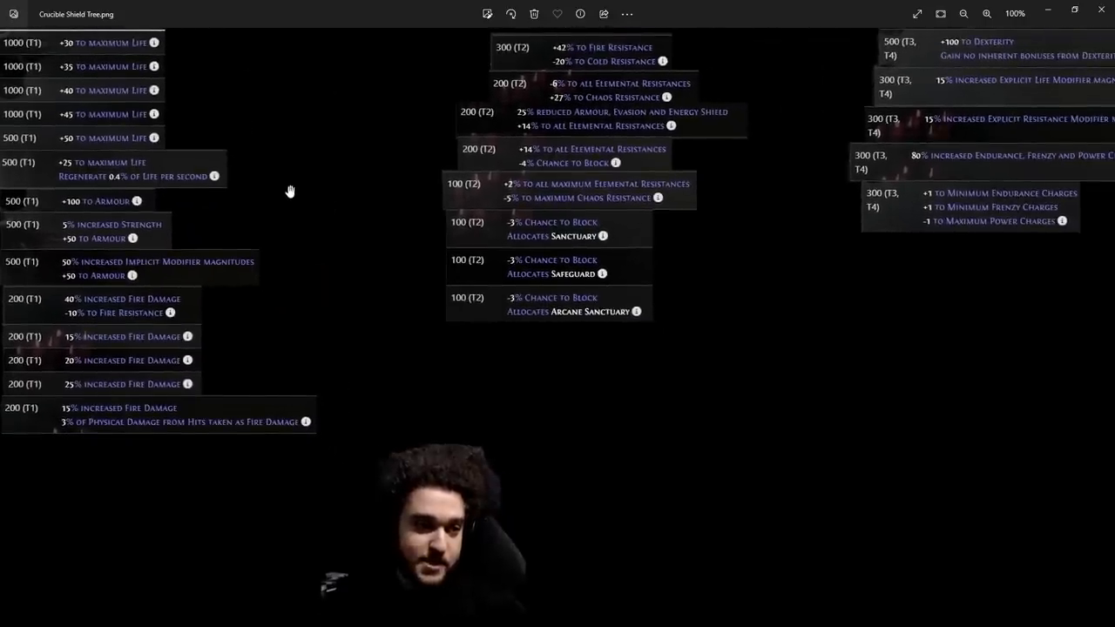
{"action": "scroll", "scroll_direction": "down", "scroll_amount": 3}
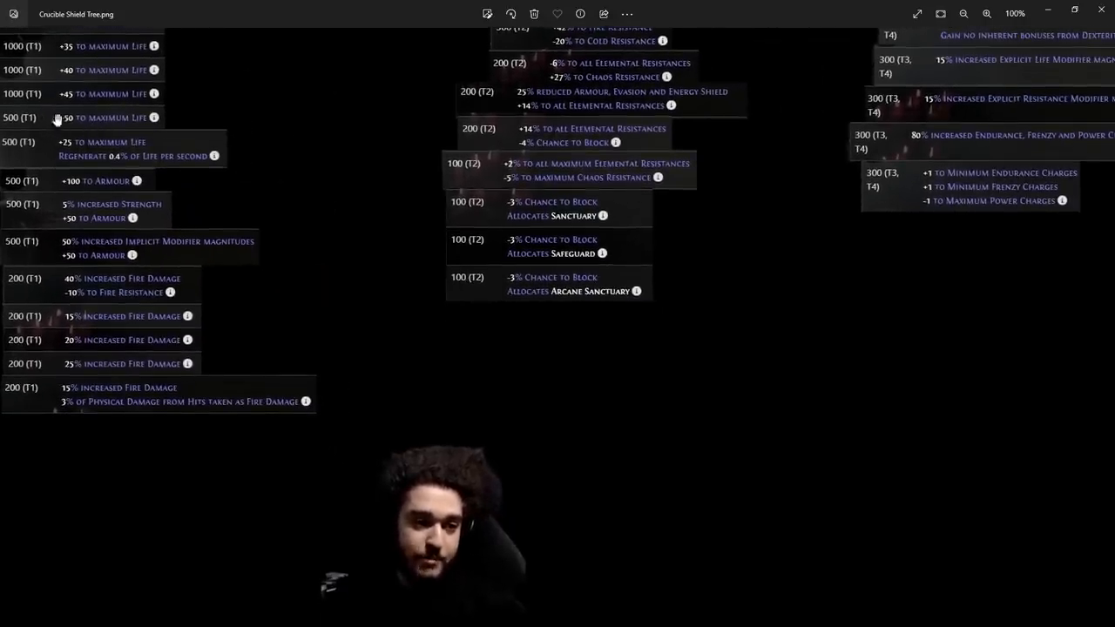
{"action": "mouse_move", "coordinate": [108, 401]}
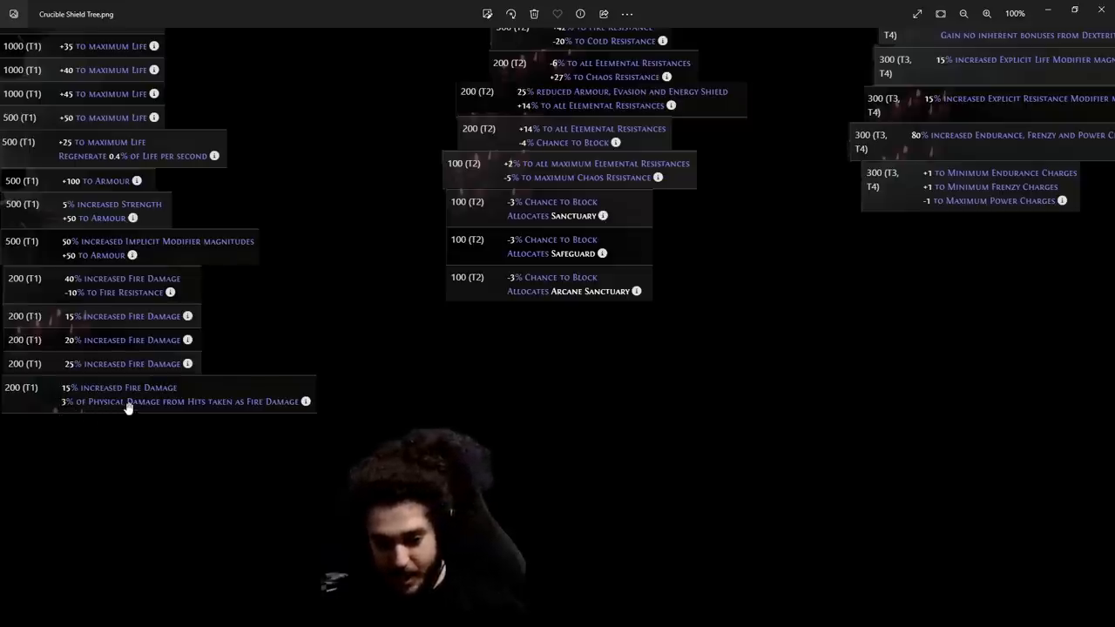
{"action": "mouse_move", "coordinate": [735, 341]}
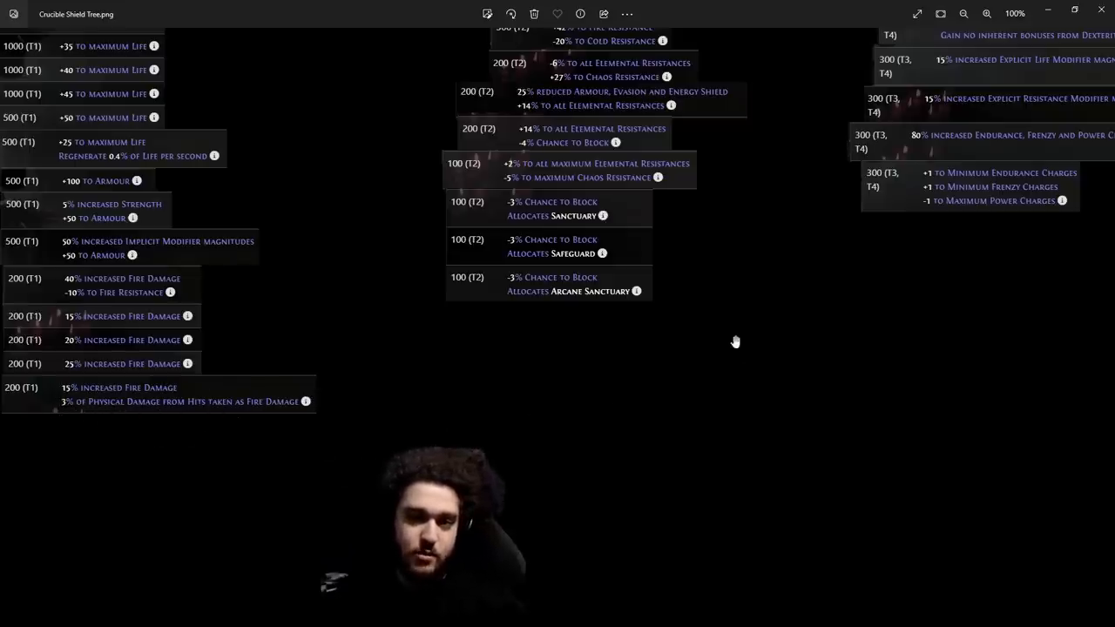
- Drag the image to centre T2 resistance and block entries beside T3/T4 charge modifiers
{"action": "left_click_drag", "start_coordinate": [735, 341], "coordinate": [586, 218]}
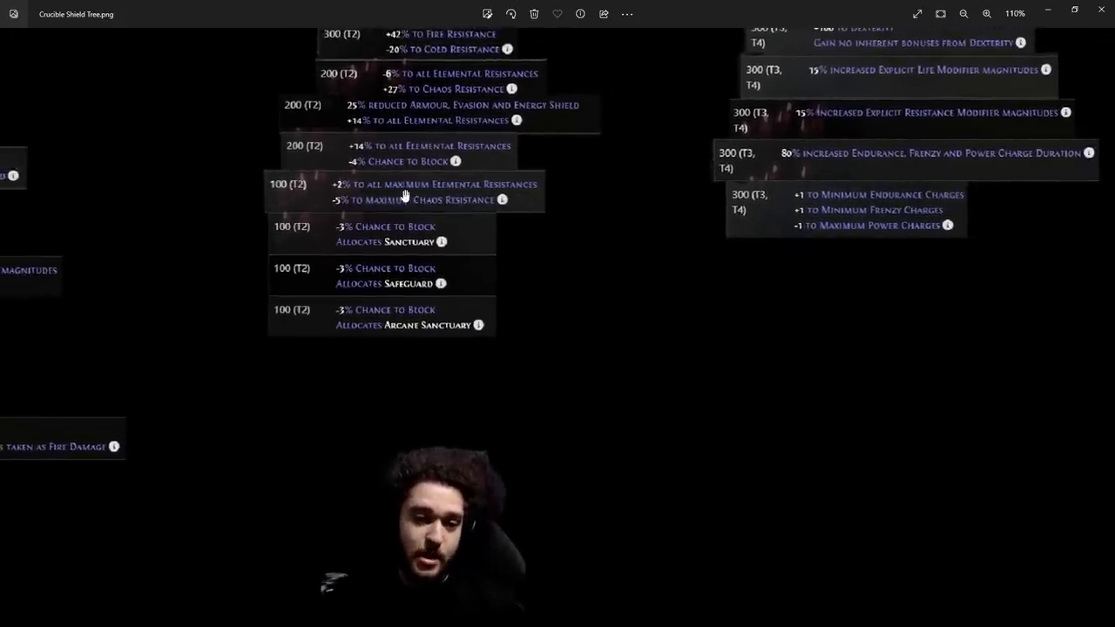
- Zoom out slightly to fit the full T2 column and T3/T4 charge modifiers
{"action": "left_click", "coordinate": [987, 14]}
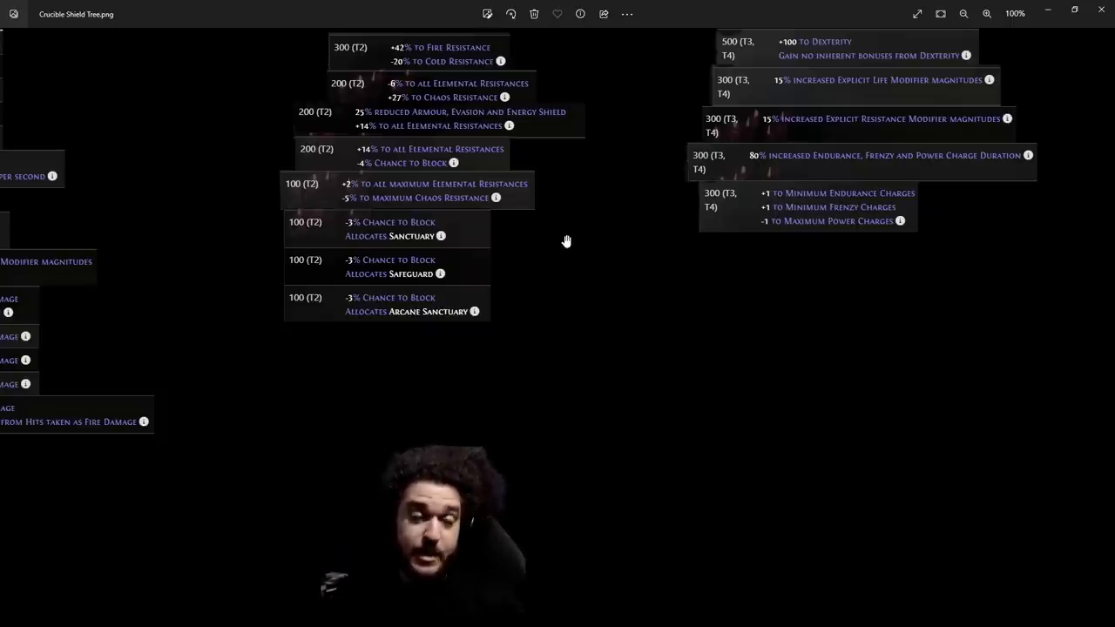
{"action": "mouse_move", "coordinate": [386, 194]}
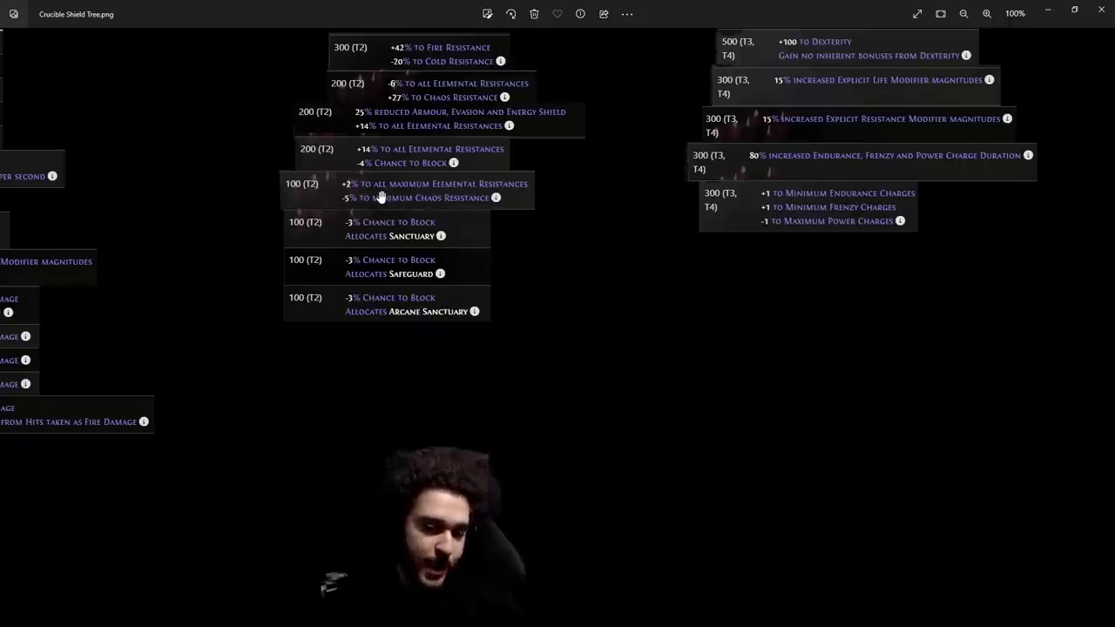
{"action": "mouse_move", "coordinate": [297, 207]}
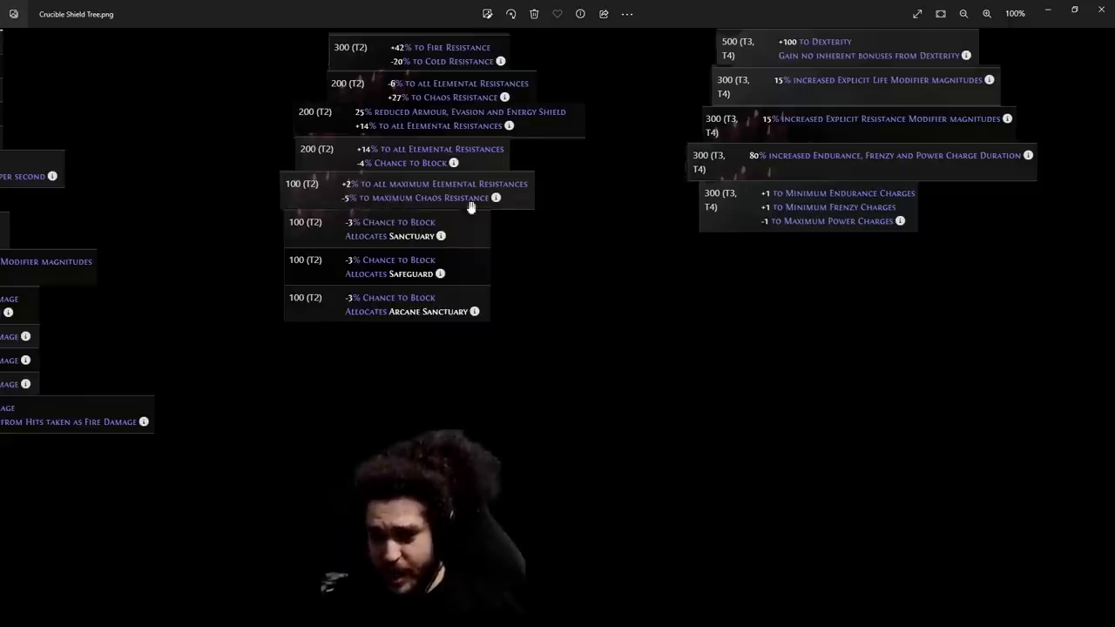
{"action": "mouse_move", "coordinate": [511, 201]}
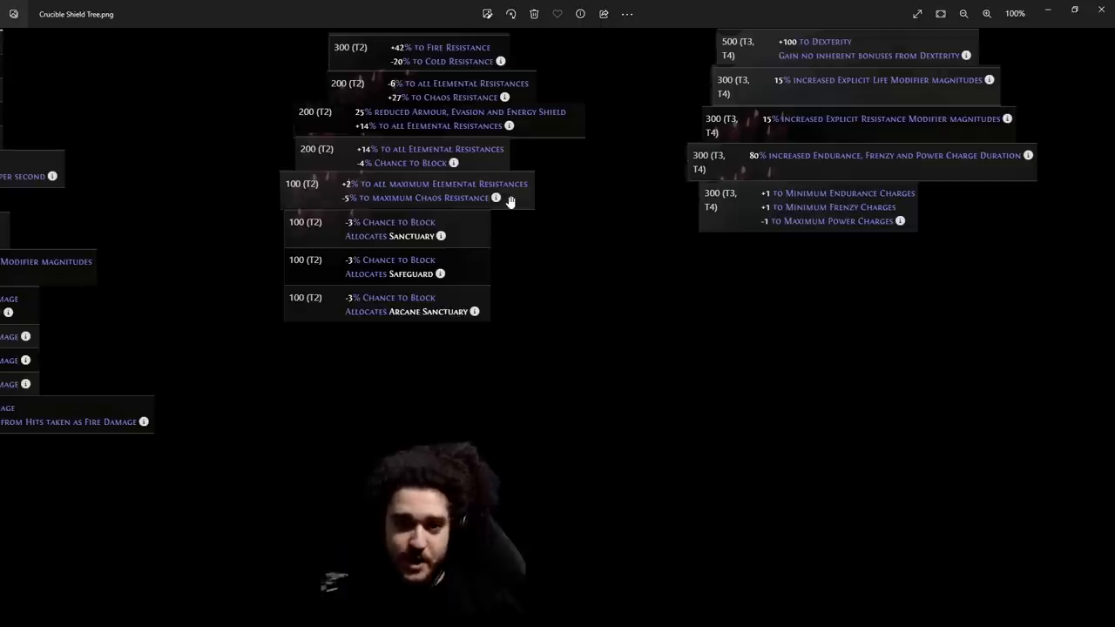
{"action": "mouse_move", "coordinate": [350, 189]}
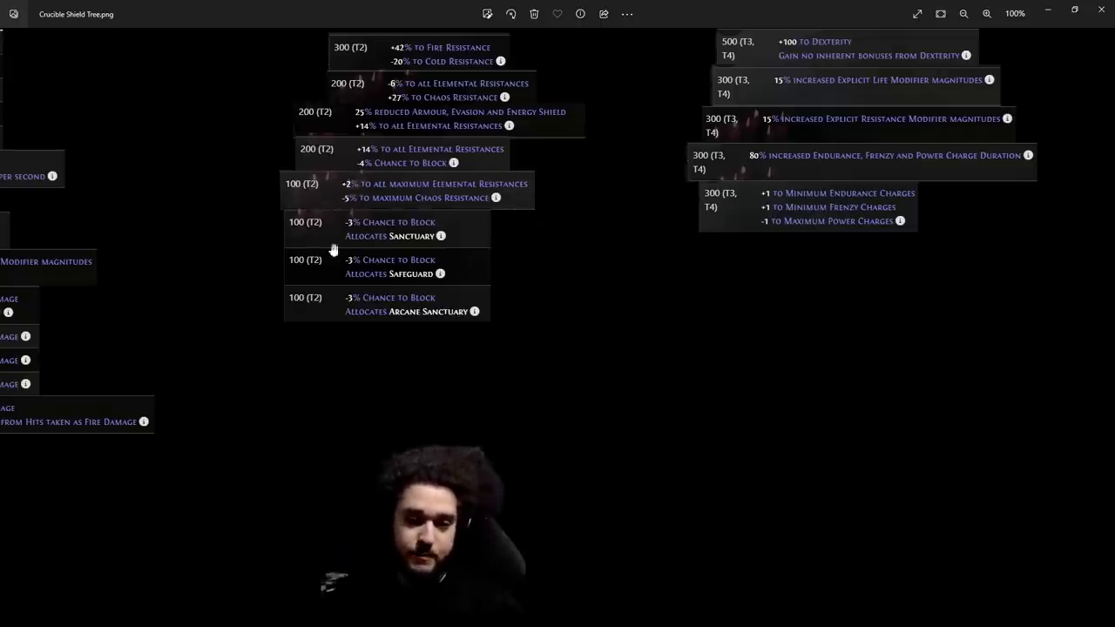
- Scroll the shield tree up to reveal more T3/T4 entries at the right edge
{"action": "scroll", "scroll_direction": "down", "scroll_amount": 3}
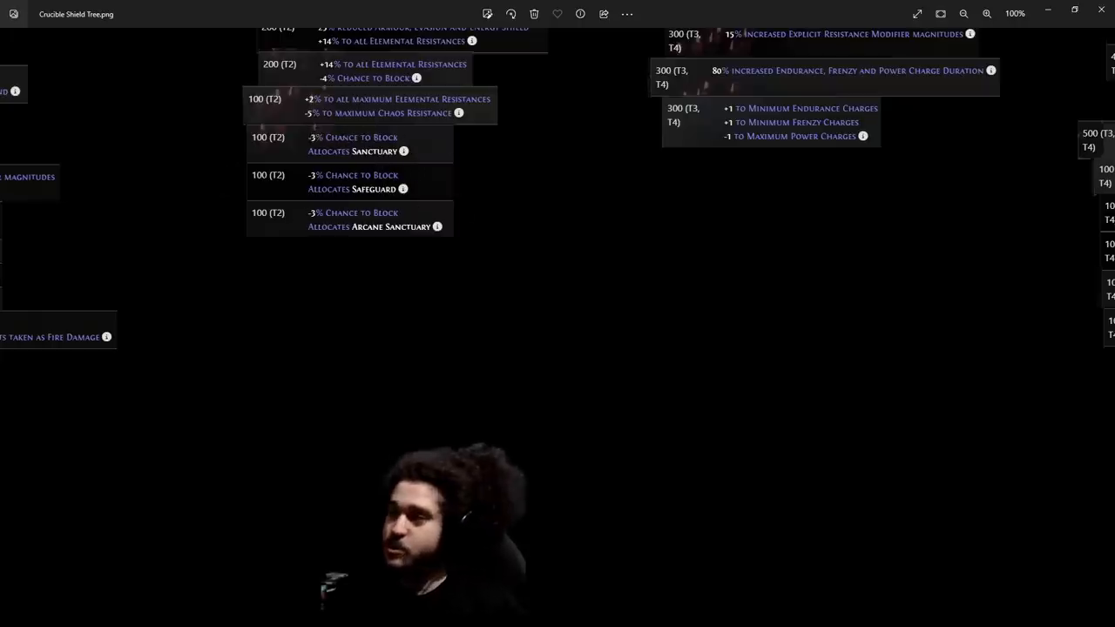
{"action": "mouse_move", "coordinate": [380, 239]}
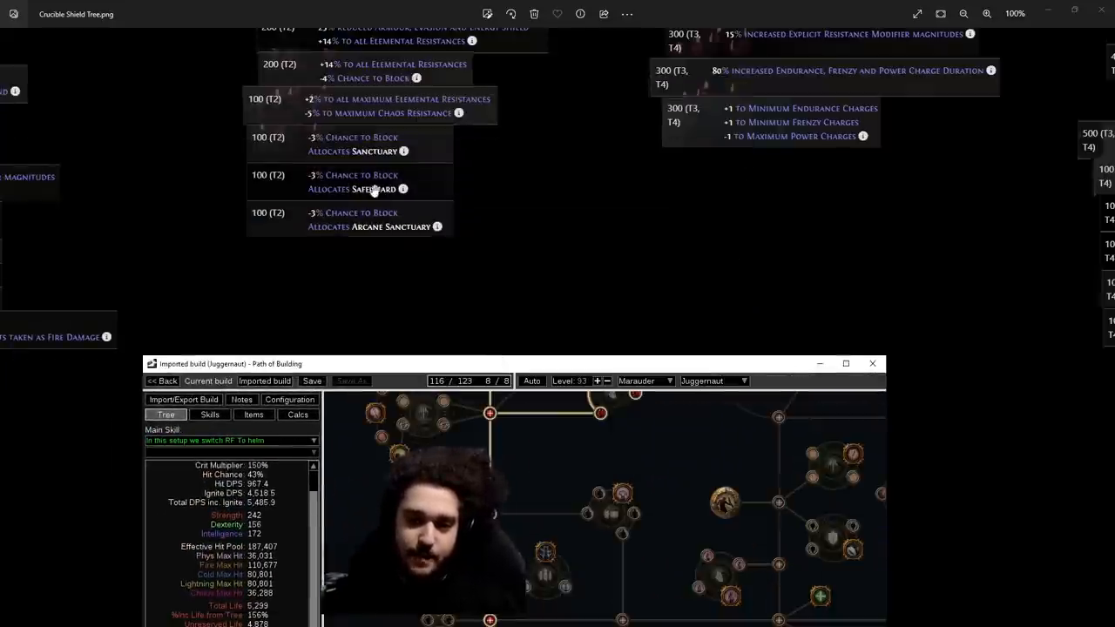
- Maximize Path of Building to view the Juggernaut tree, then pan the shield image further
{"action": "left_click", "coordinate": [845, 363]}
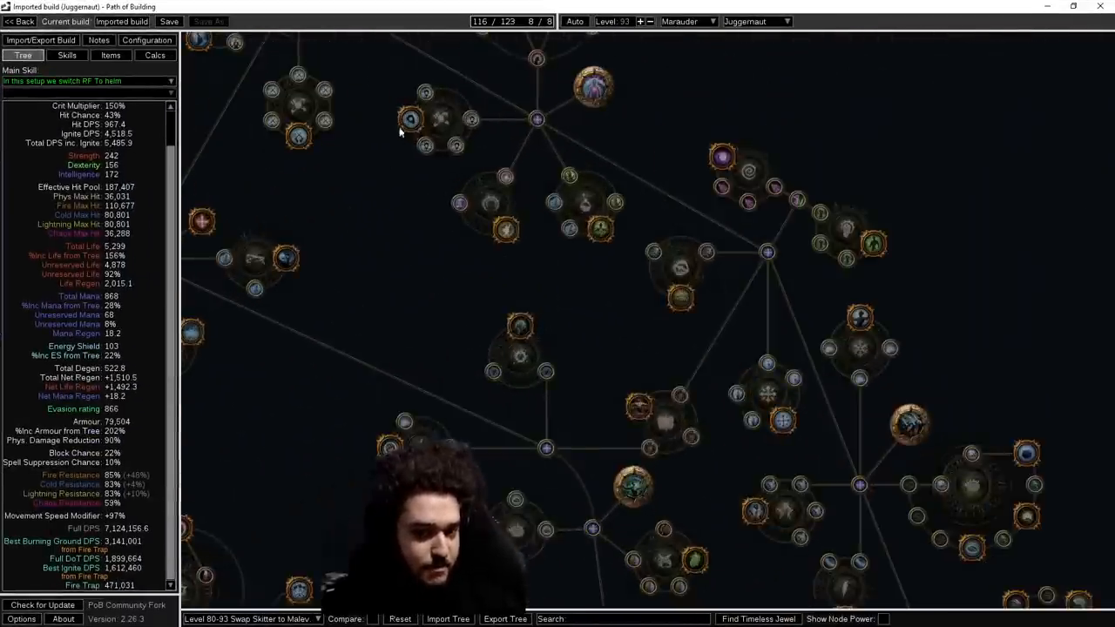
{"action": "mouse_move", "coordinate": [409, 119]}
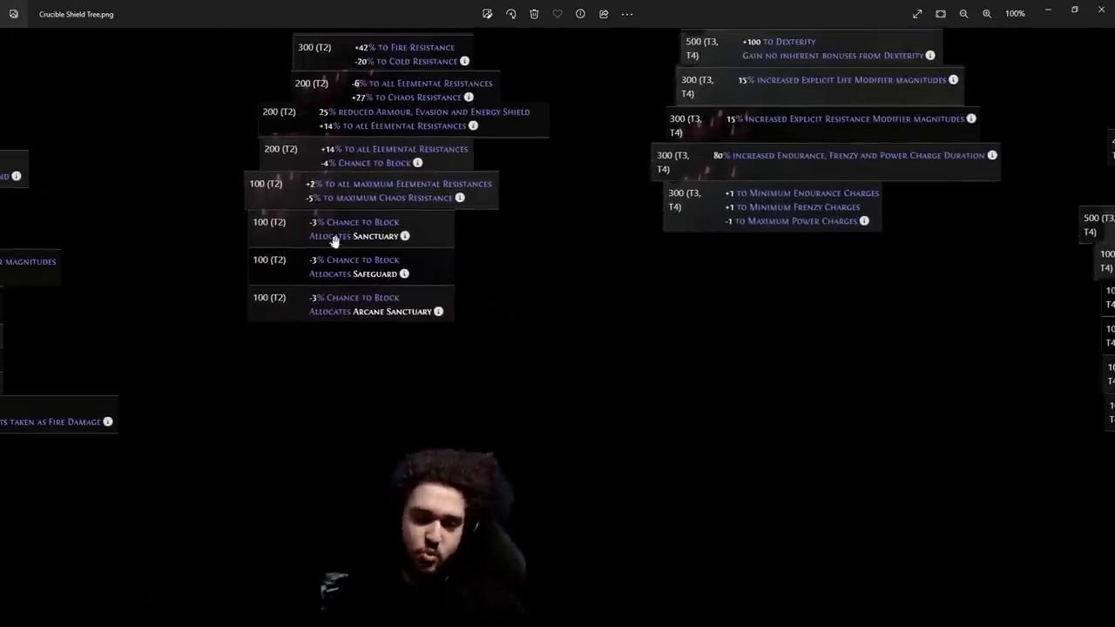
{"action": "scroll", "scroll_direction": "down", "scroll_amount": 3}
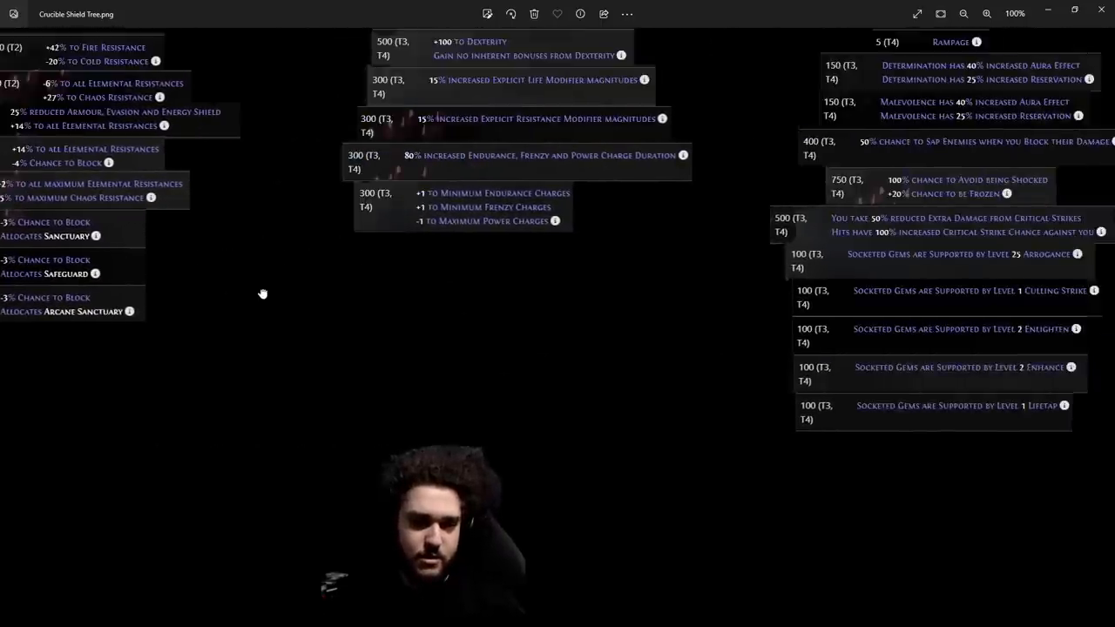
- Centre the view on the T3/T4 charge, aura and gem-support columns down to Lifetap
{"action": "scroll", "scroll_direction": "down", "scroll_amount": 3}
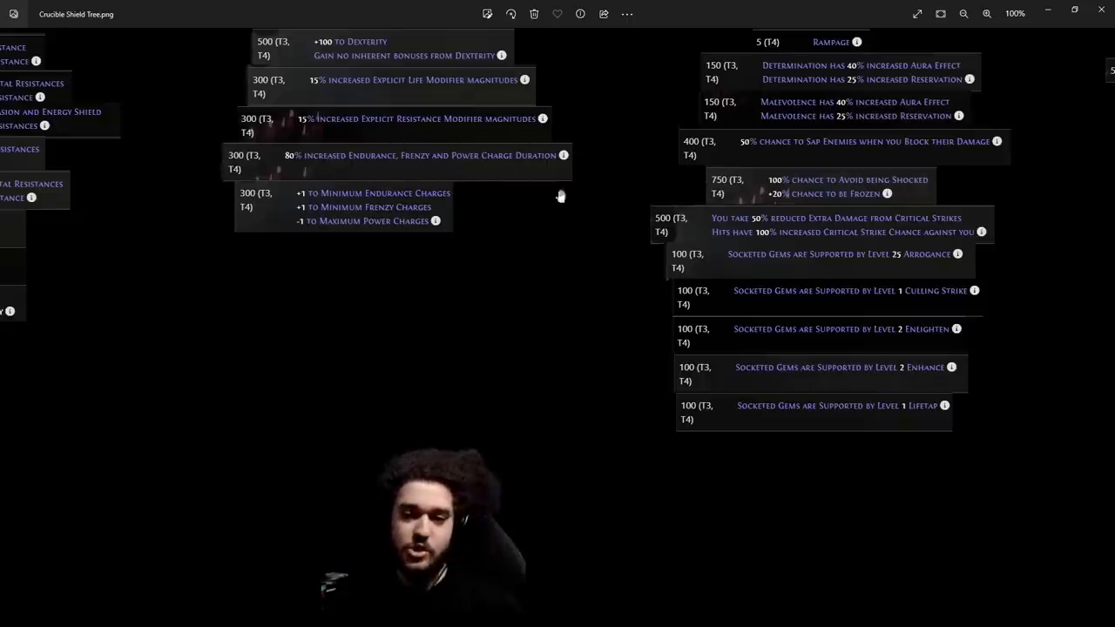
{"action": "mouse_move", "coordinate": [508, 227]}
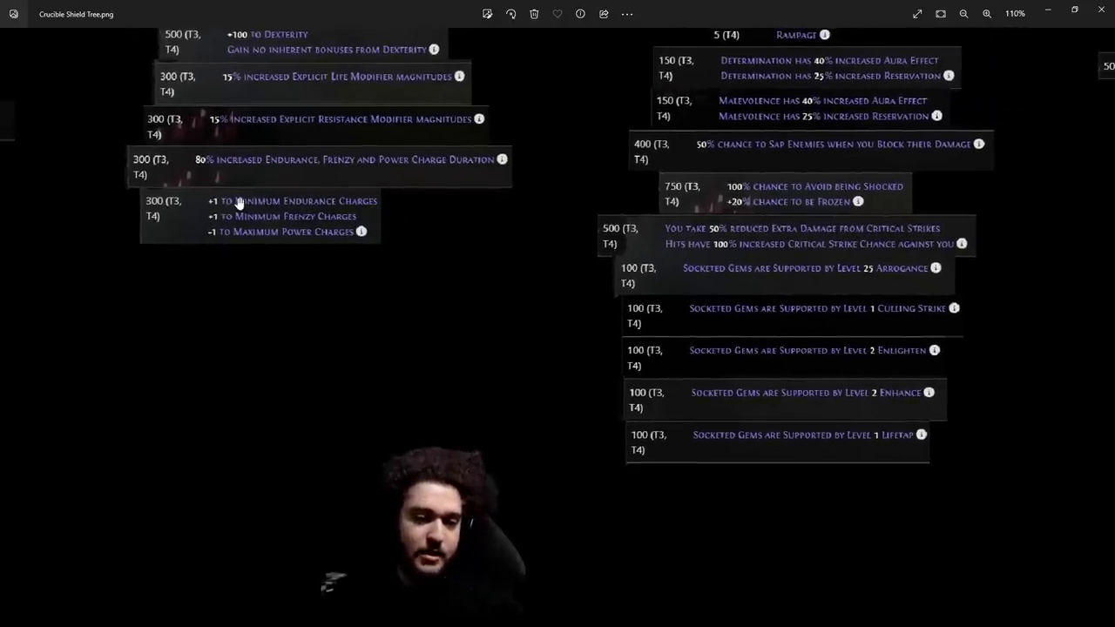
{"action": "mouse_move", "coordinate": [262, 215]}
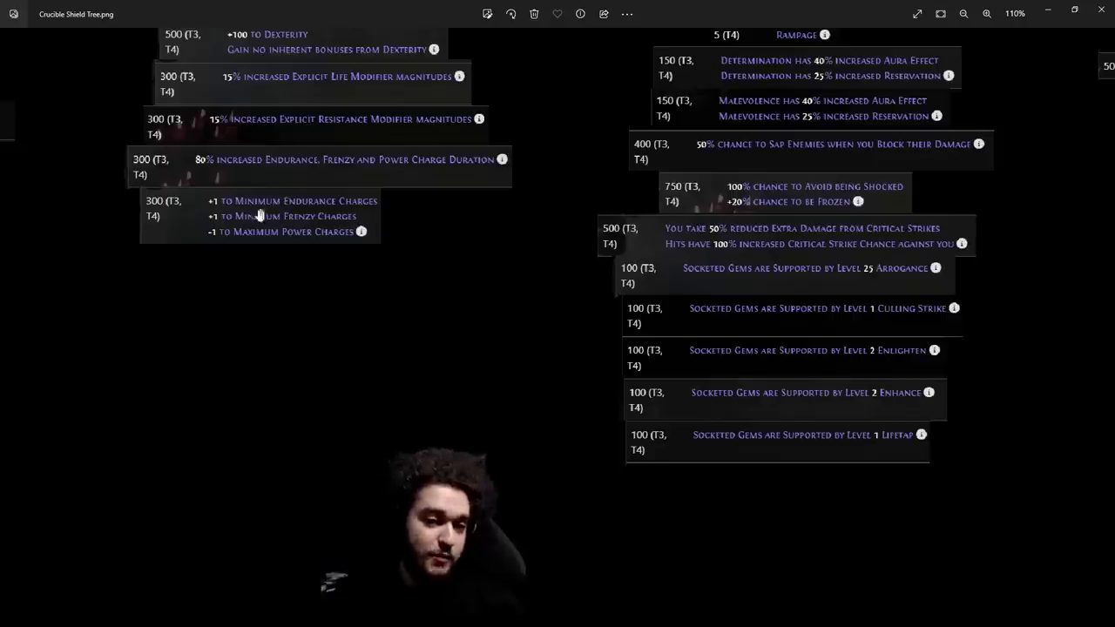
{"action": "mouse_move", "coordinate": [414, 242]}
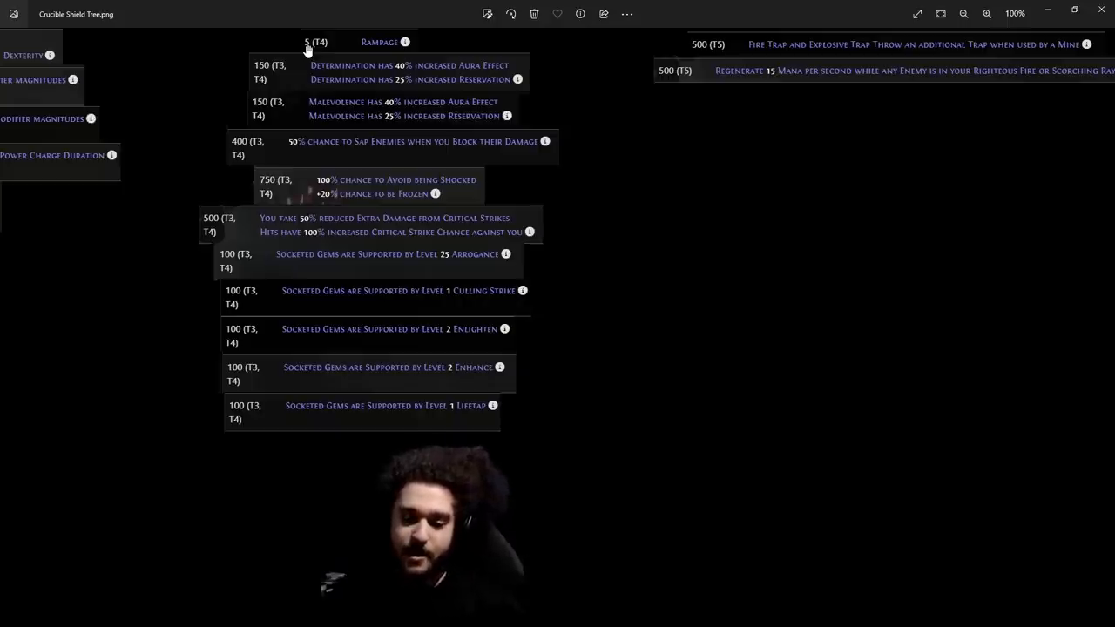
{"action": "mouse_move", "coordinate": [415, 48]}
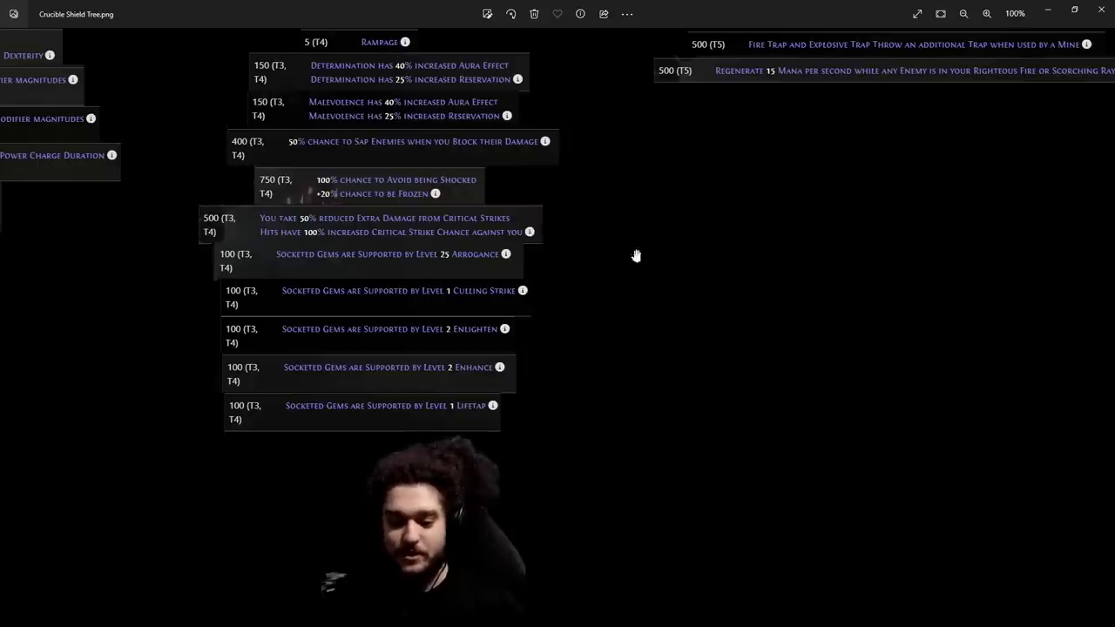
{"action": "mouse_move", "coordinate": [709, 154]}
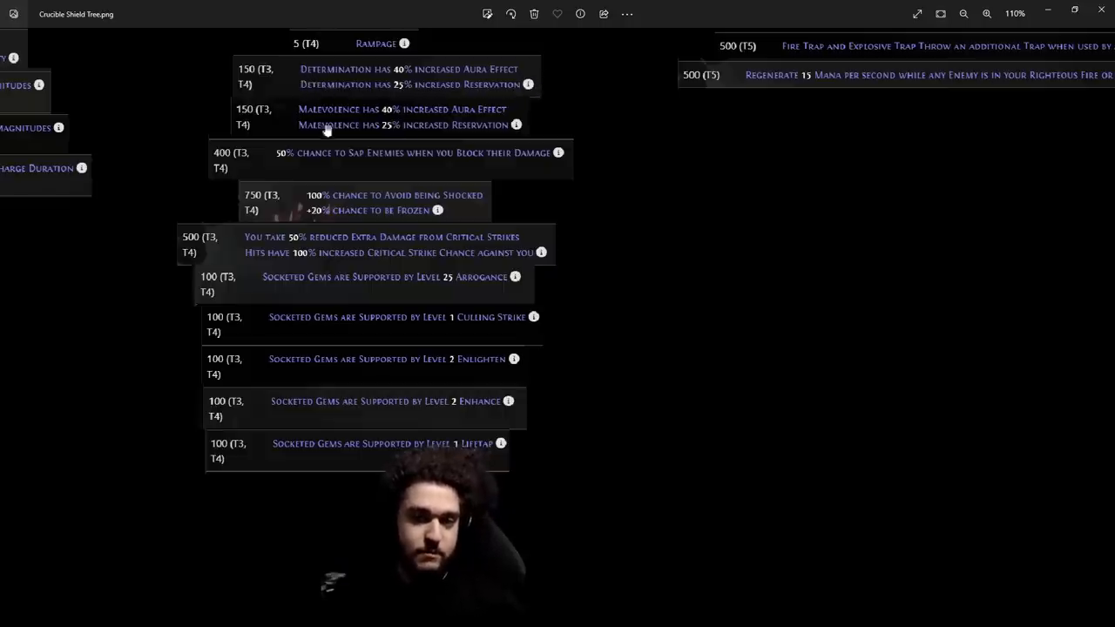
- Zoom in briefly and back to 100%, revealing T5 trap and mana-regeneration entries
{"action": "left_click", "coordinate": [964, 15]}
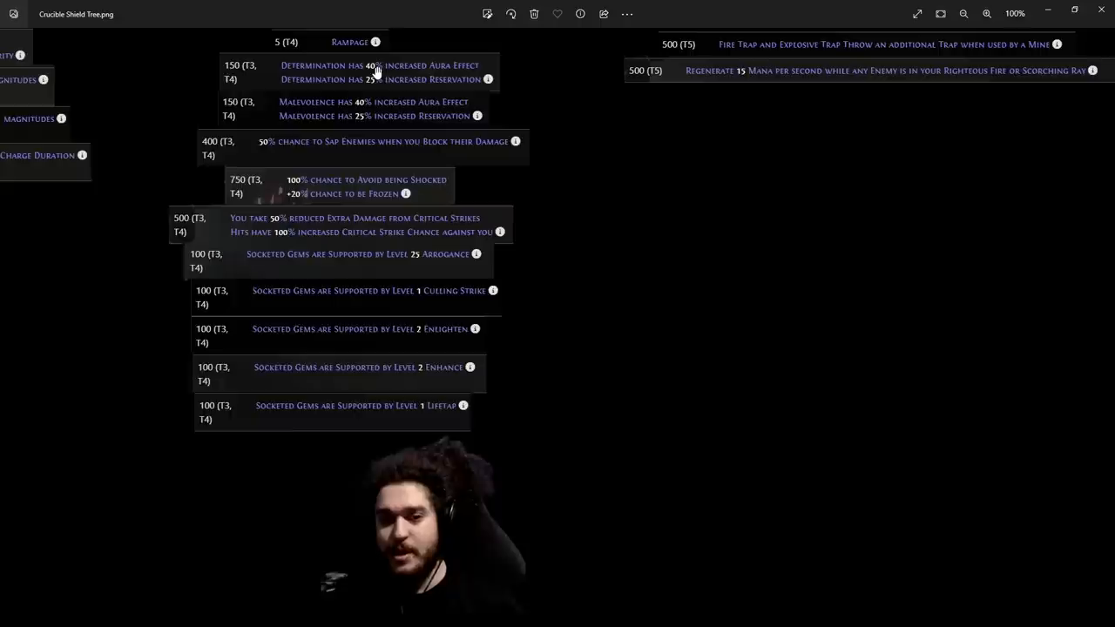
{"action": "left_click", "coordinate": [985, 15]}
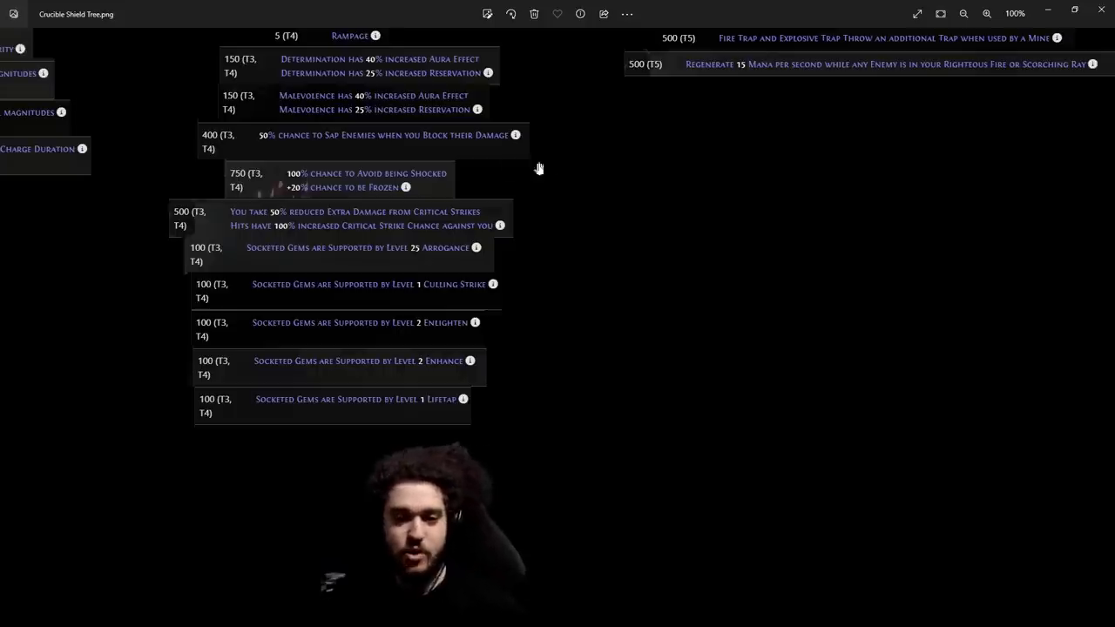
- Zoom onto Avoid being Shocked, then settle around 133% on critical-strike and gem-support entries
{"action": "scroll", "scroll_direction": "down", "scroll_amount": 3}
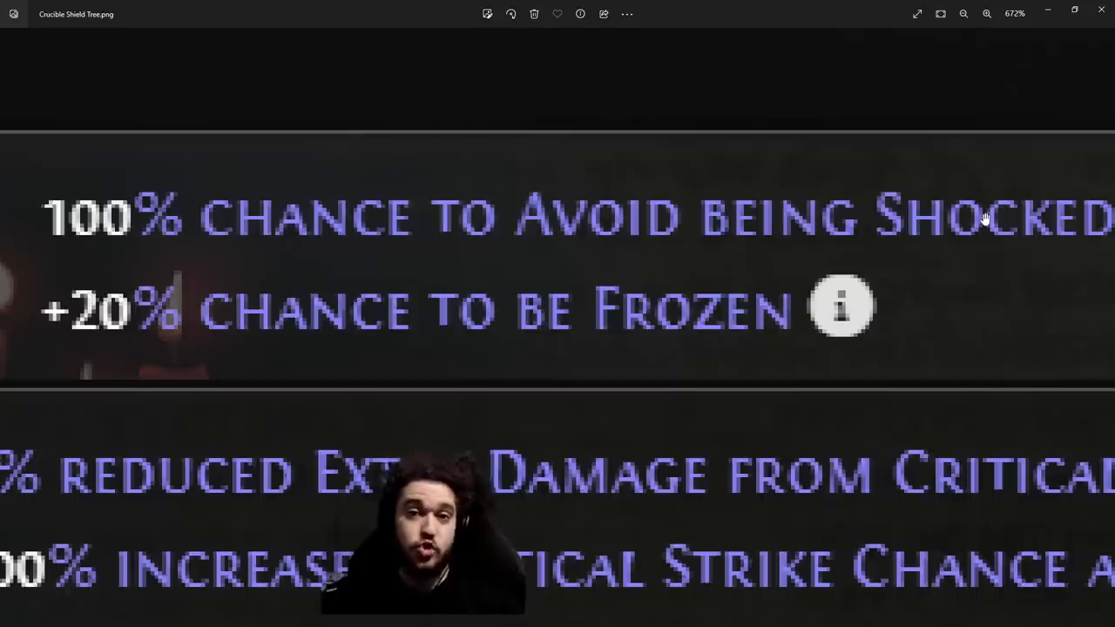
{"action": "mouse_move", "coordinate": [512, 203]}
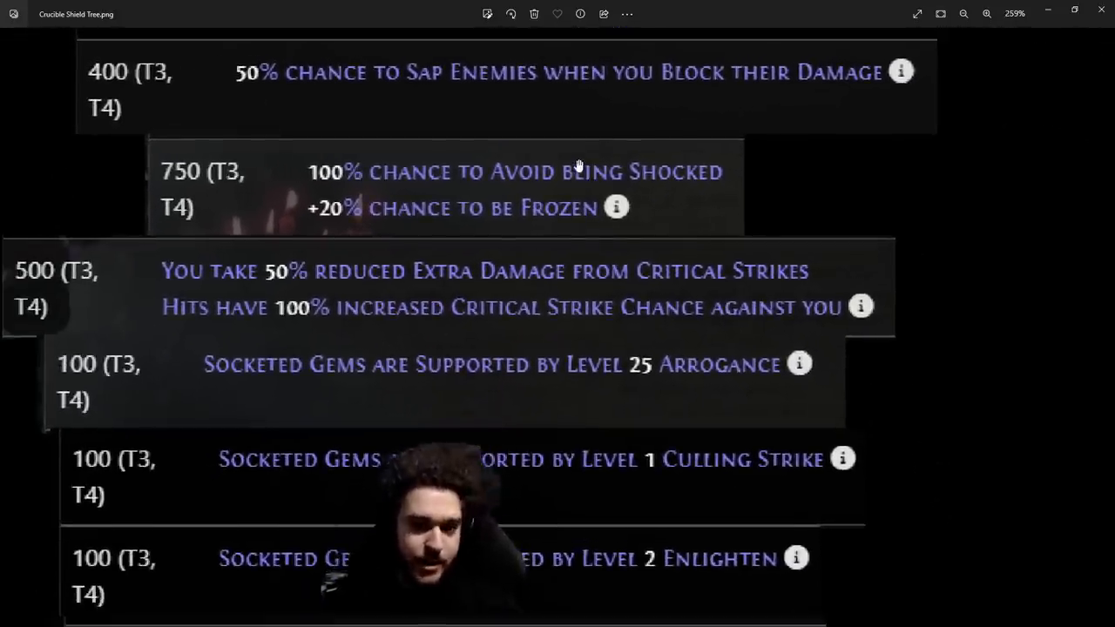
{"action": "scroll", "scroll_direction": "down", "scroll_amount": 3}
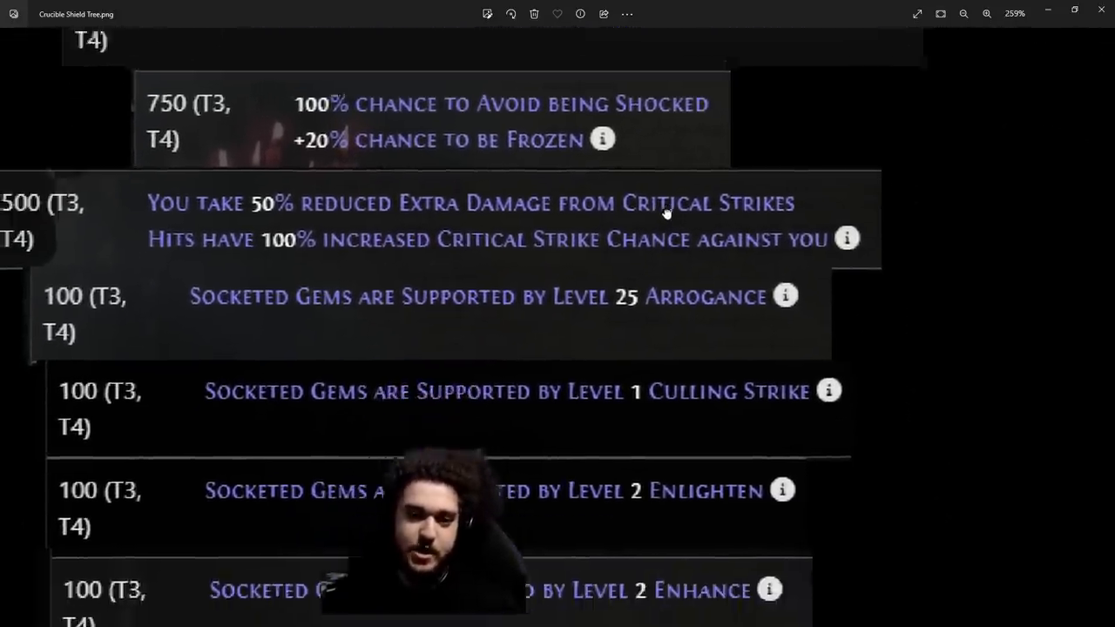
{"action": "scroll", "scroll_direction": "down", "scroll_amount": 3}
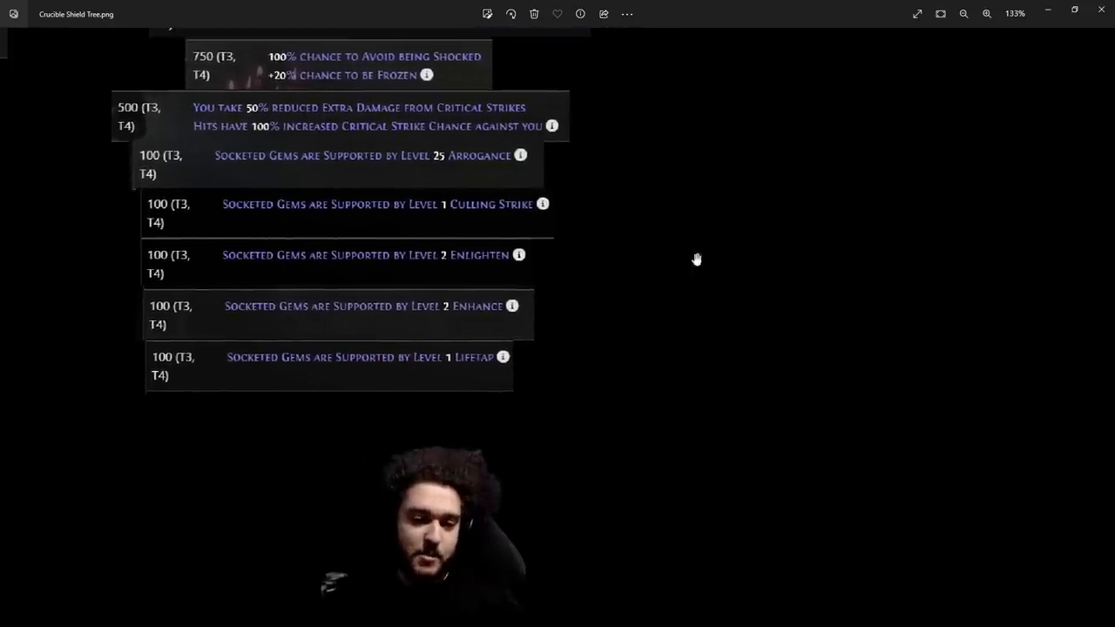
{"action": "mouse_move", "coordinate": [649, 301]}
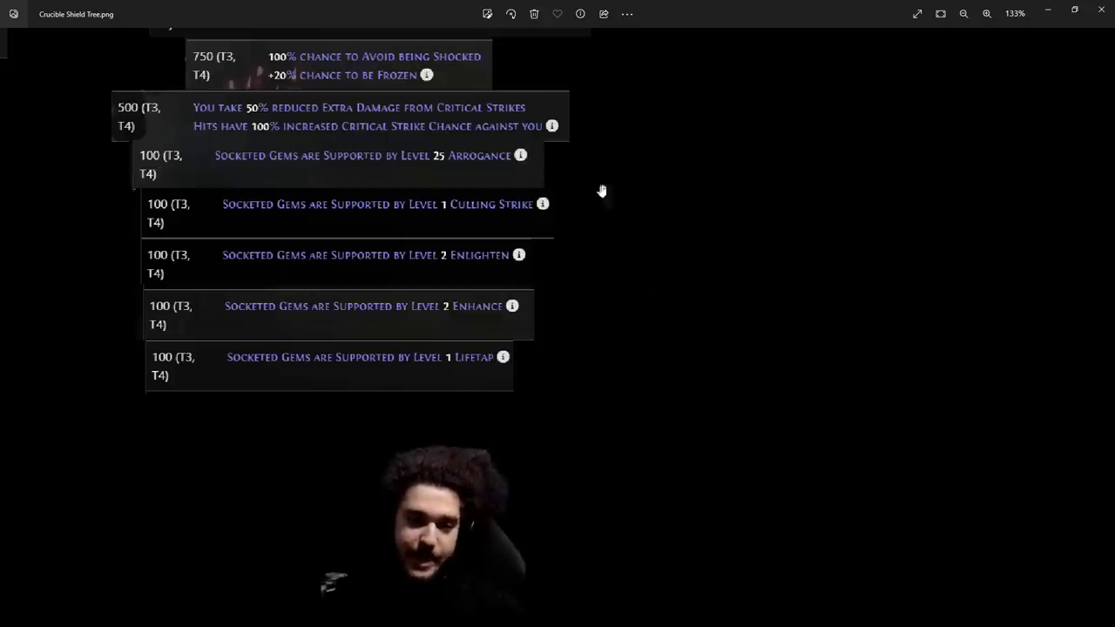
{"action": "mouse_move", "coordinate": [544, 204]}
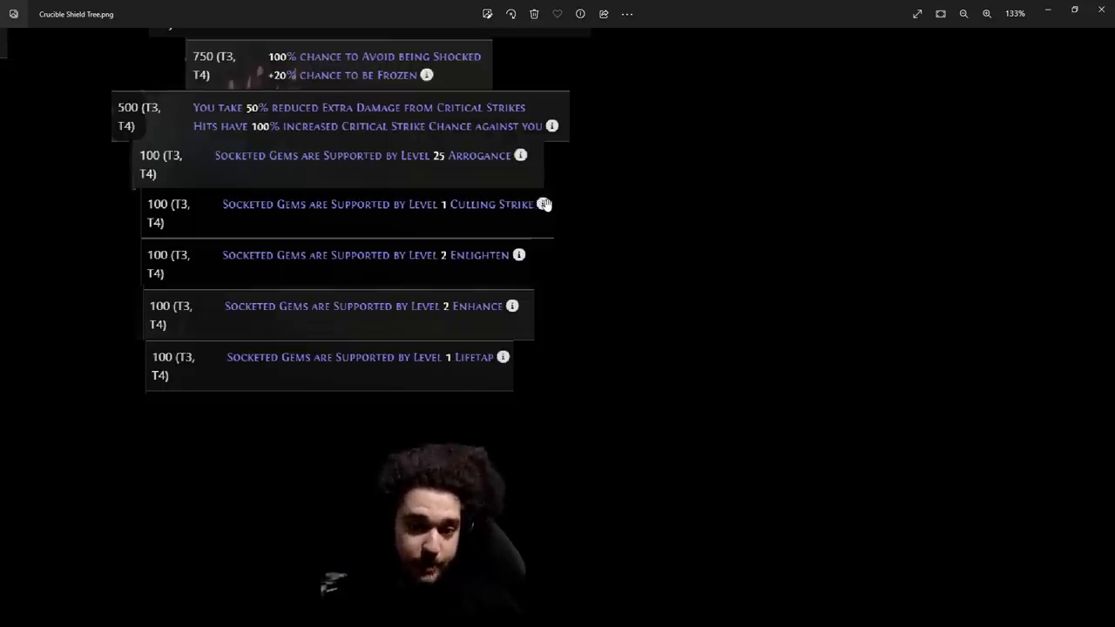
{"action": "mouse_move", "coordinate": [520, 255]}
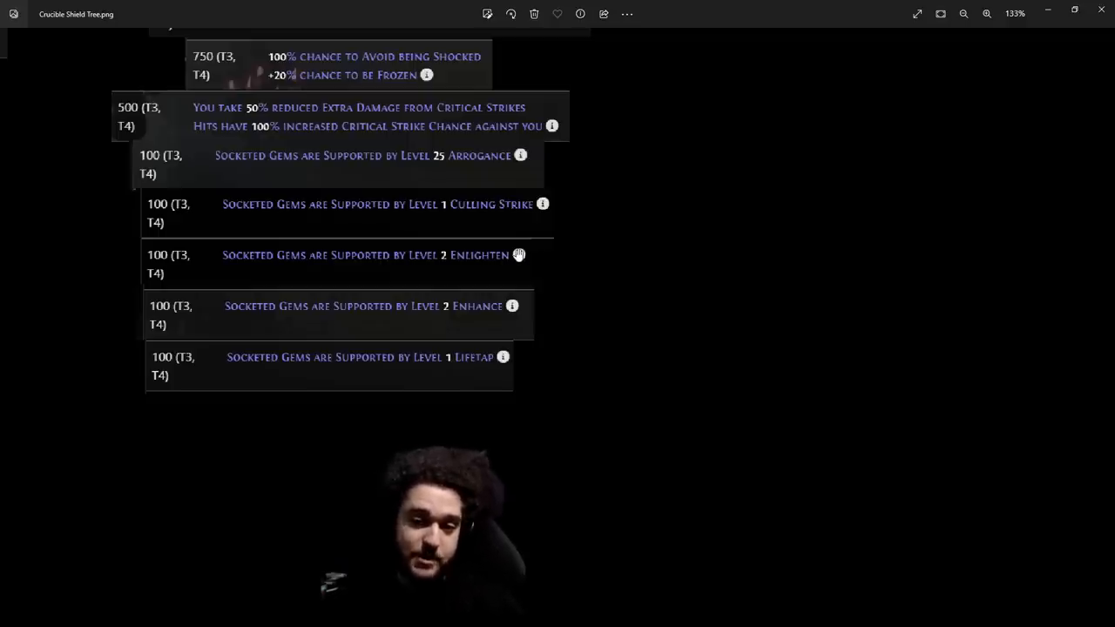
- Scroll the shield tree down to bring Culling Strike, Enlighten, Enhance and Lifetap supports to the top
{"action": "scroll", "scroll_direction": "down", "scroll_amount": 3}
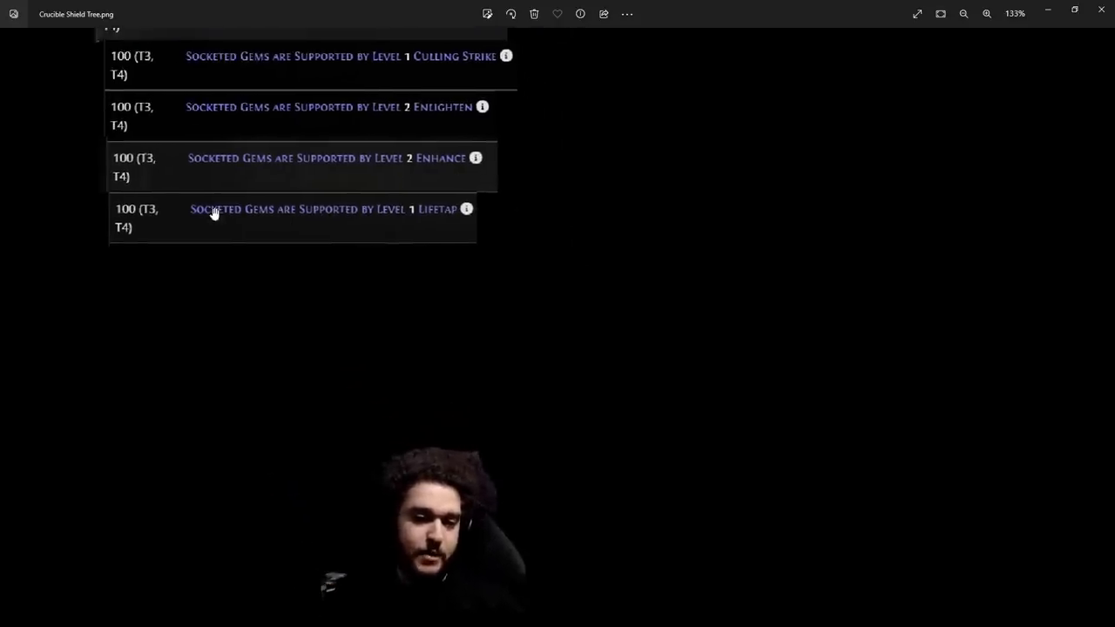
{"action": "mouse_move", "coordinate": [510, 211]}
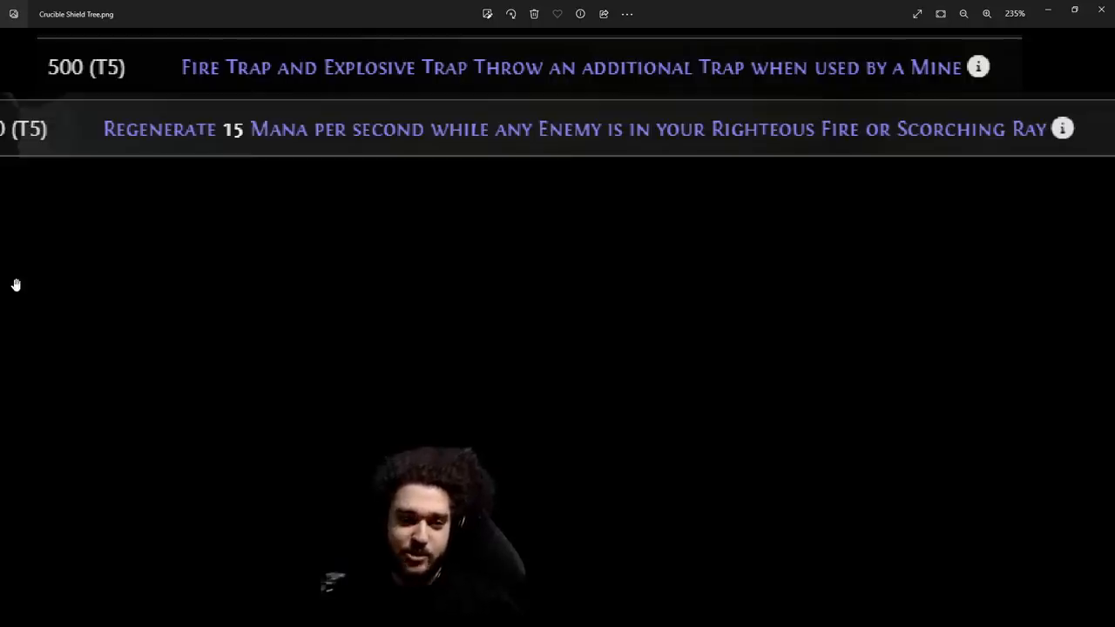
{"action": "mouse_move", "coordinate": [236, 118]}
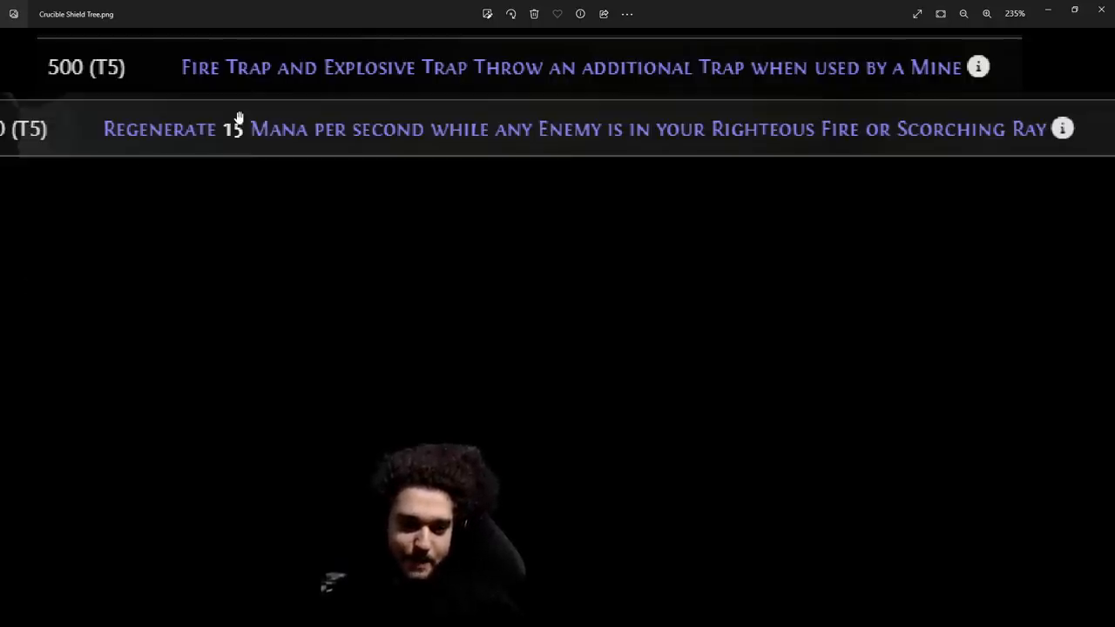
{"action": "mouse_move", "coordinate": [454, 394]}
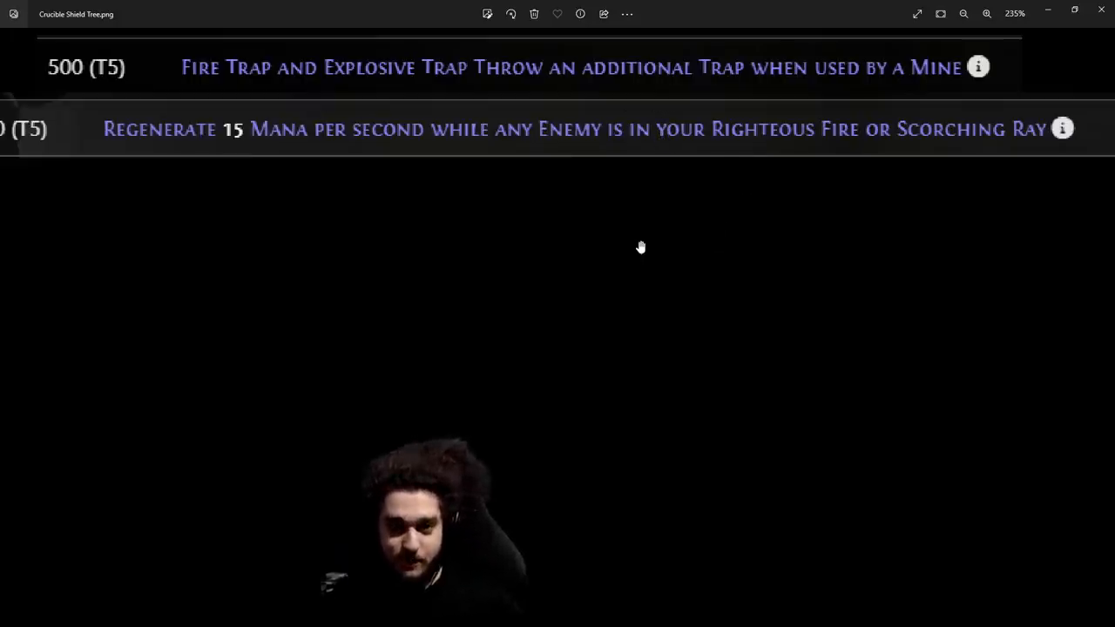
{"action": "mouse_move", "coordinate": [689, 353]}
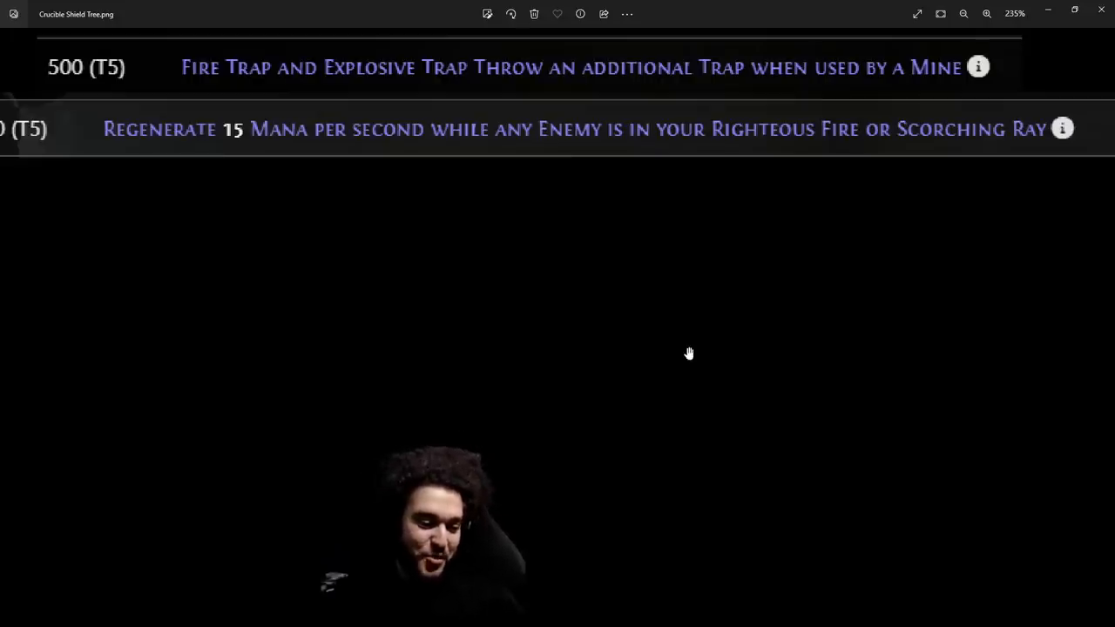
{"action": "mouse_move", "coordinate": [673, 323]}
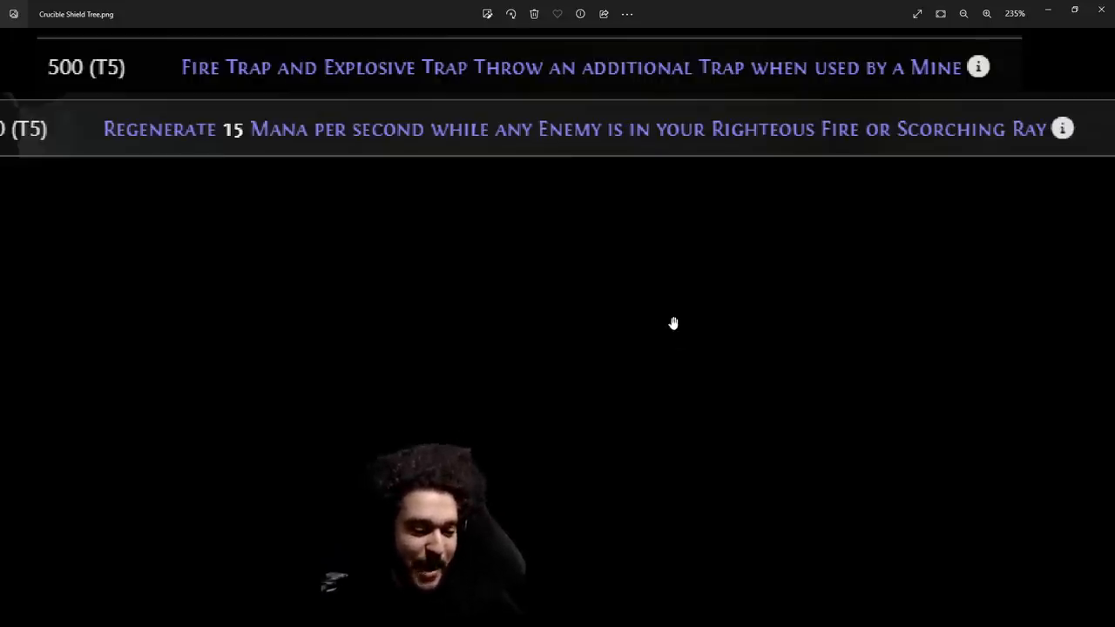